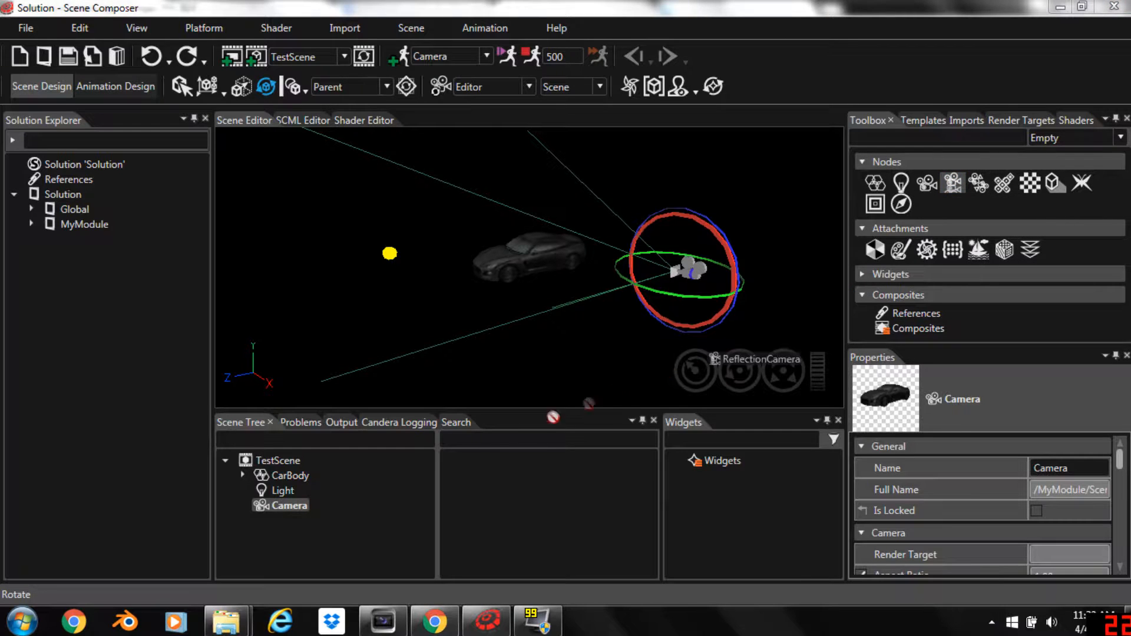
# - Attach a ReflectionCamera from the Toolbox to the Camera node in TestScene
pyautogui.click(330, 519)
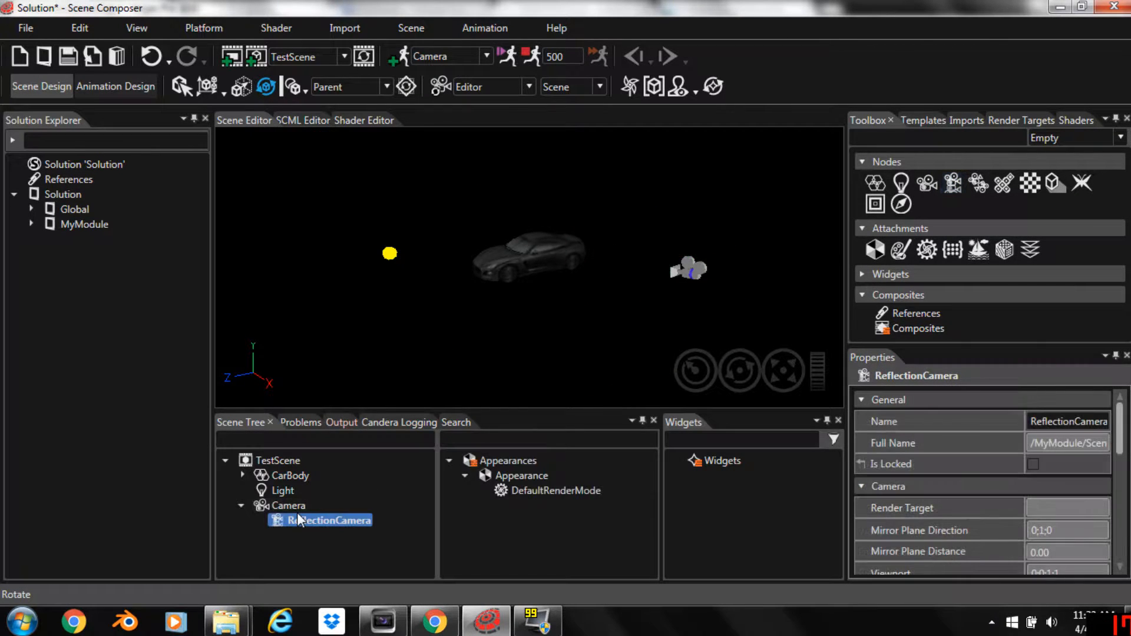
# - Select the ReflectionCamera and place its mirror plane under the car at distance 212.100037
pyautogui.click(330, 520)
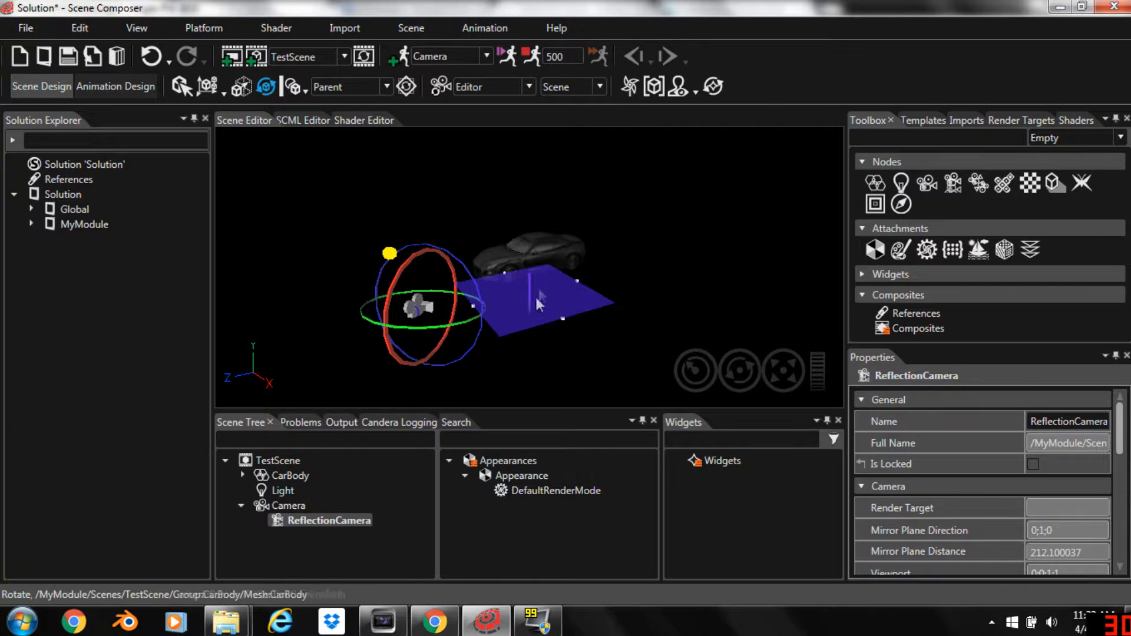
pyautogui.click(530, 86)
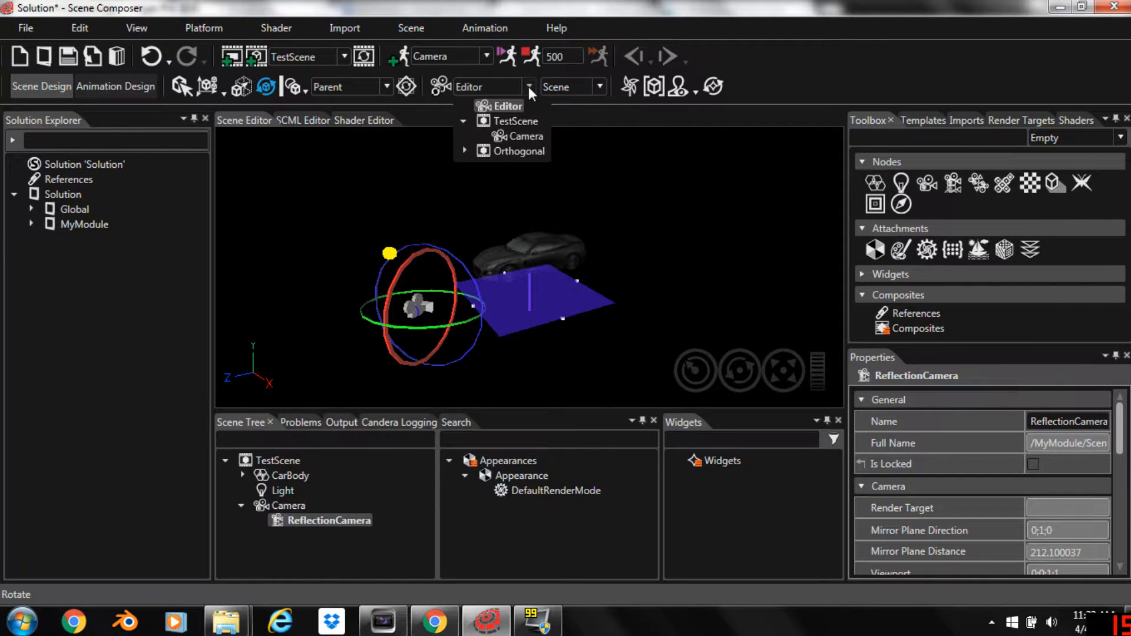
pyautogui.click(518, 136)
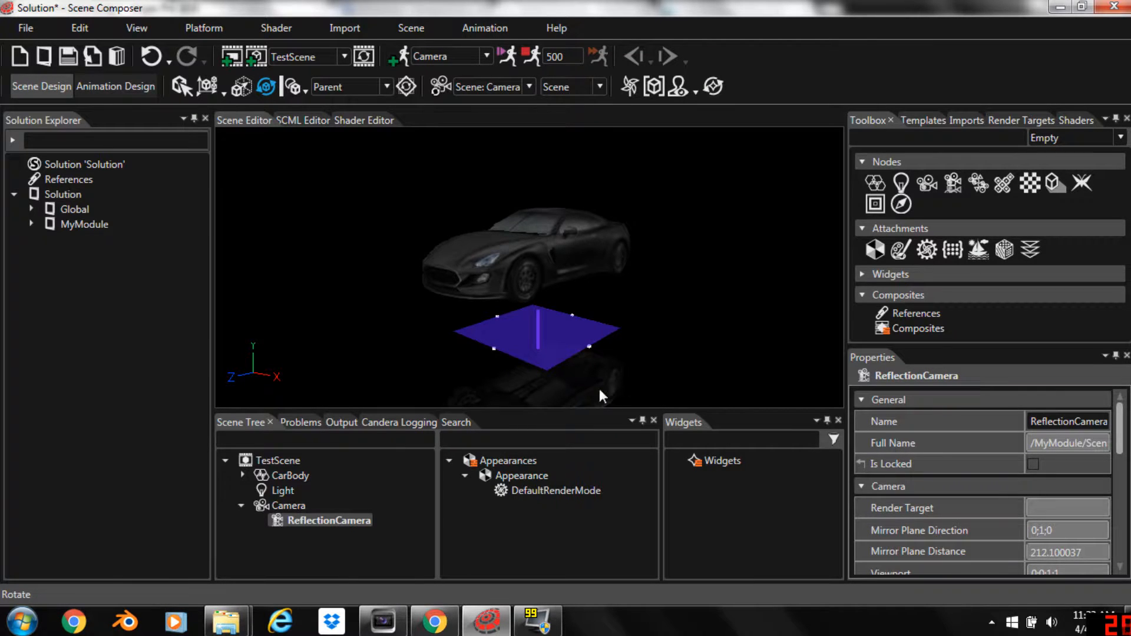
pyautogui.click(527, 86)
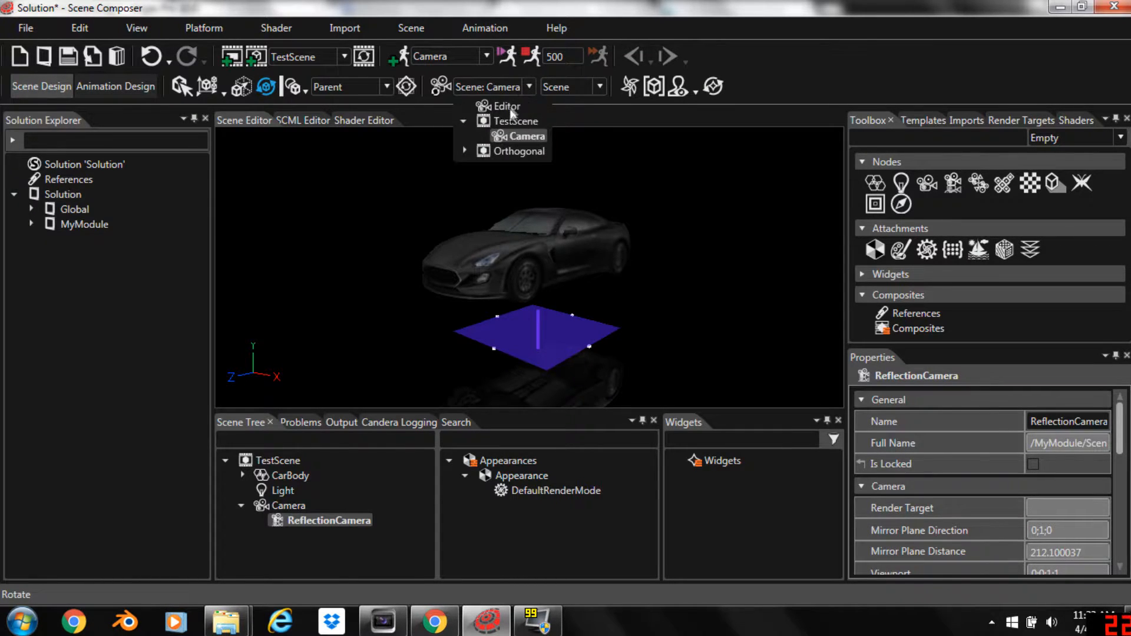
pyautogui.click(504, 106)
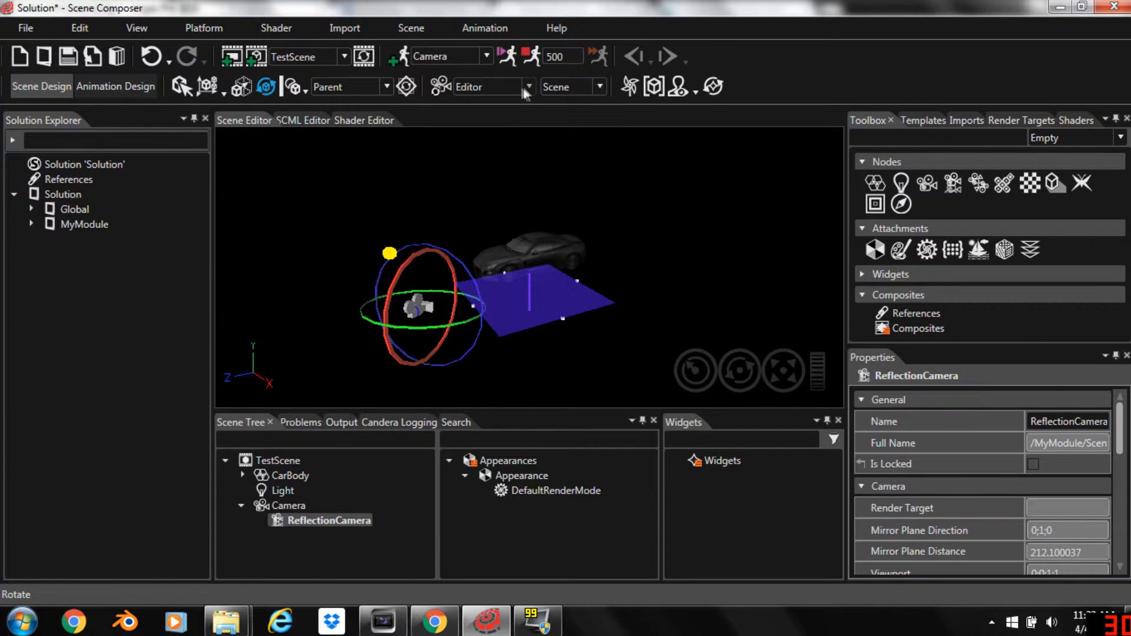